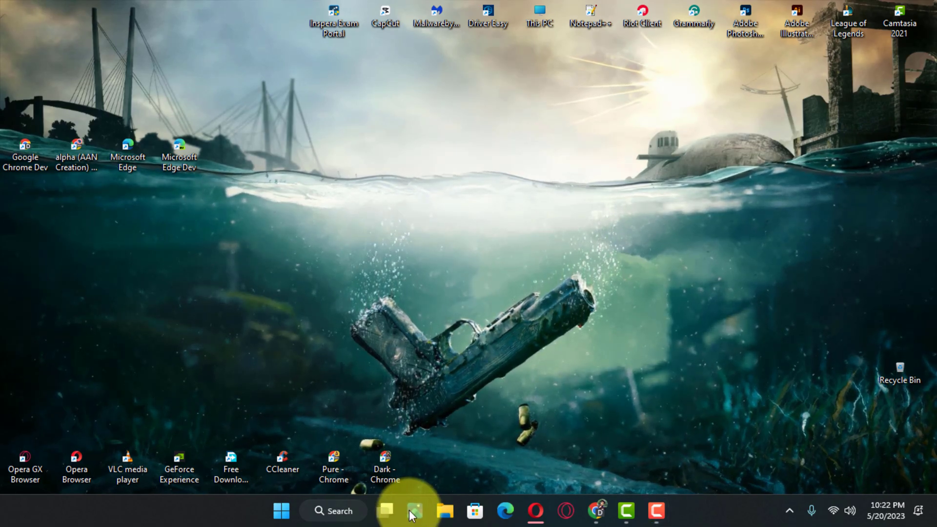
# Launch the Photos app from the taskbar, landing on its Settings page
pyautogui.click(414, 510)
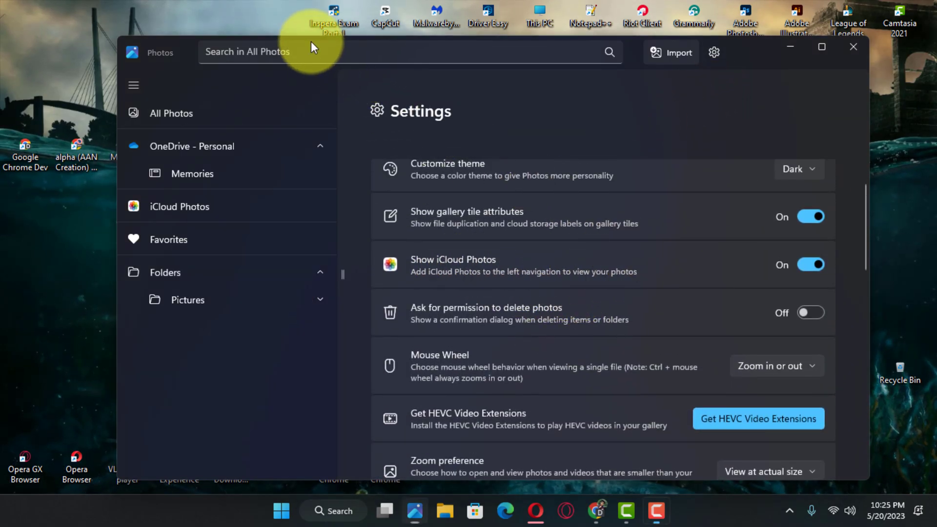
# Switch off the Show iCloud Photos and OneDrive - Personal toggles
pyautogui.click(811, 265)
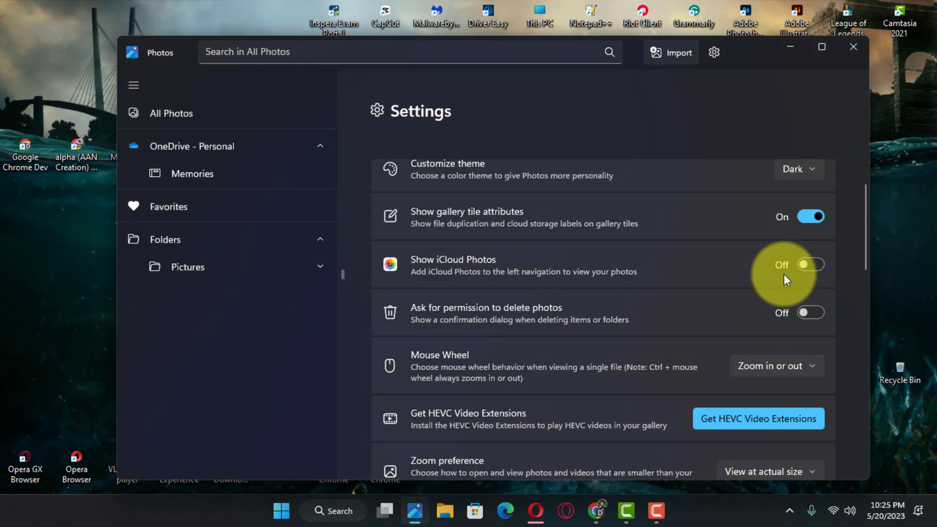
pyautogui.scroll(-3)
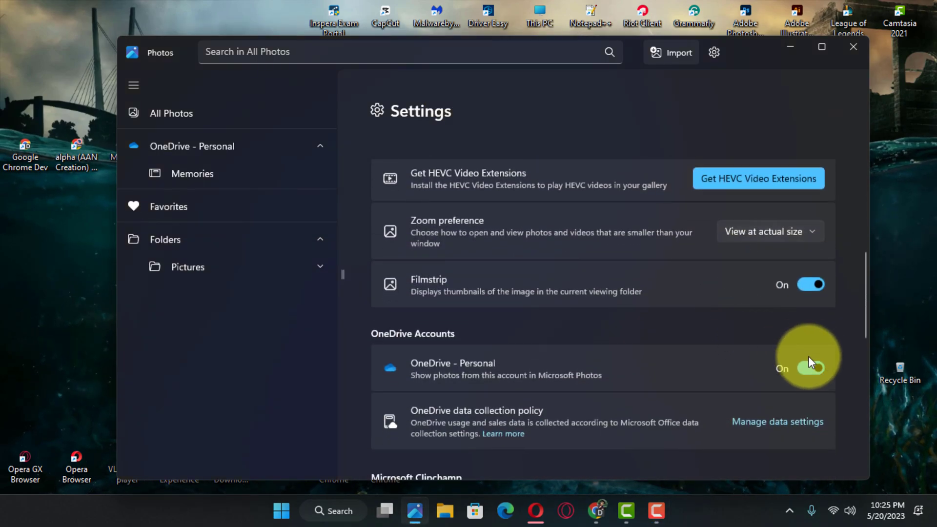
pyautogui.click(810, 369)
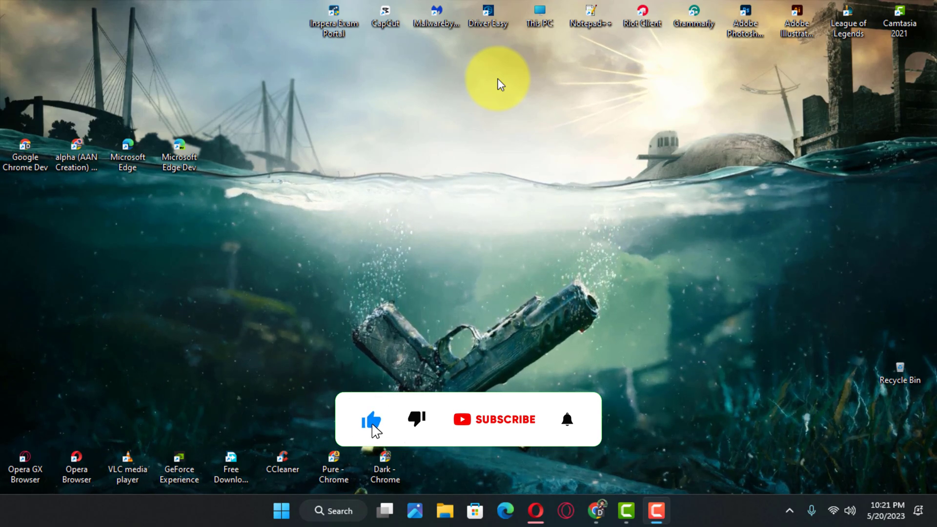
pyautogui.click(494, 418)
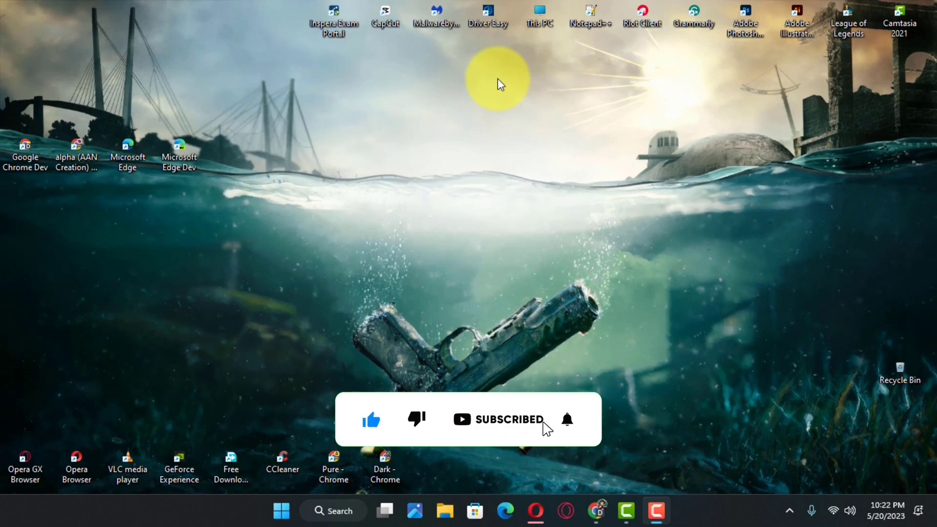